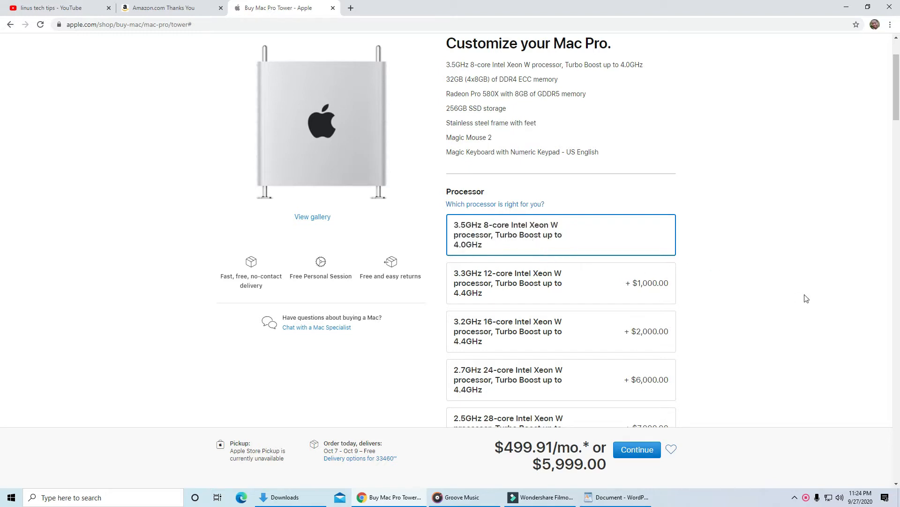
Pick the Radeon Pro W5700X 16GB graphics card, bringing the Mac Pro total to $6,599
scroll("down", 3)
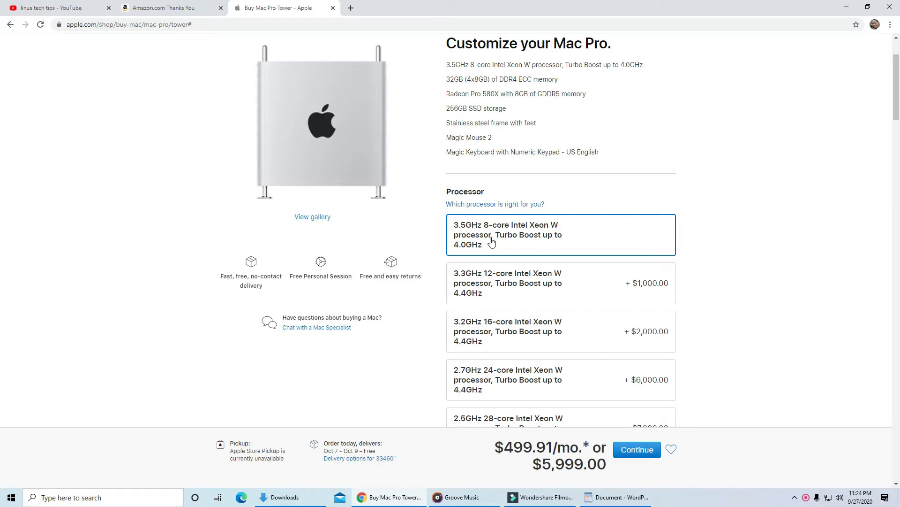
scroll("down", 3)
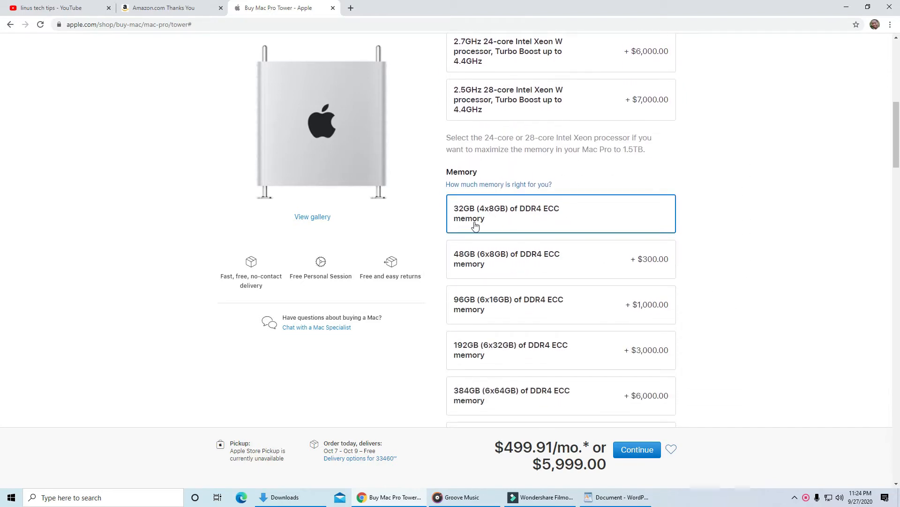
scroll("down", 3)
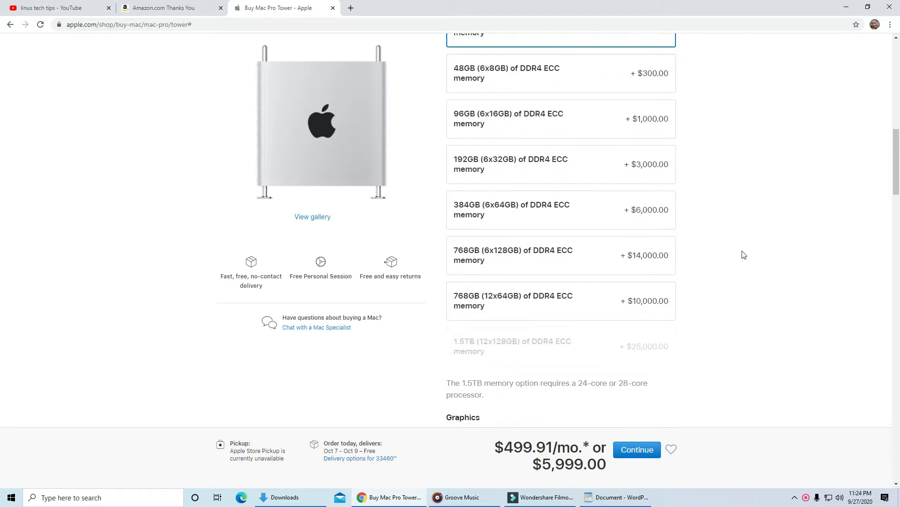
scroll("down", 3)
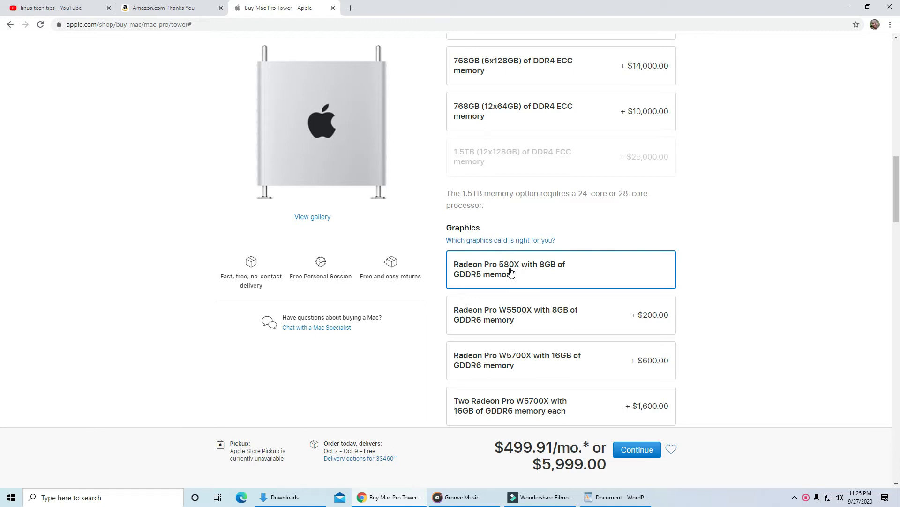
scroll("down", 3)
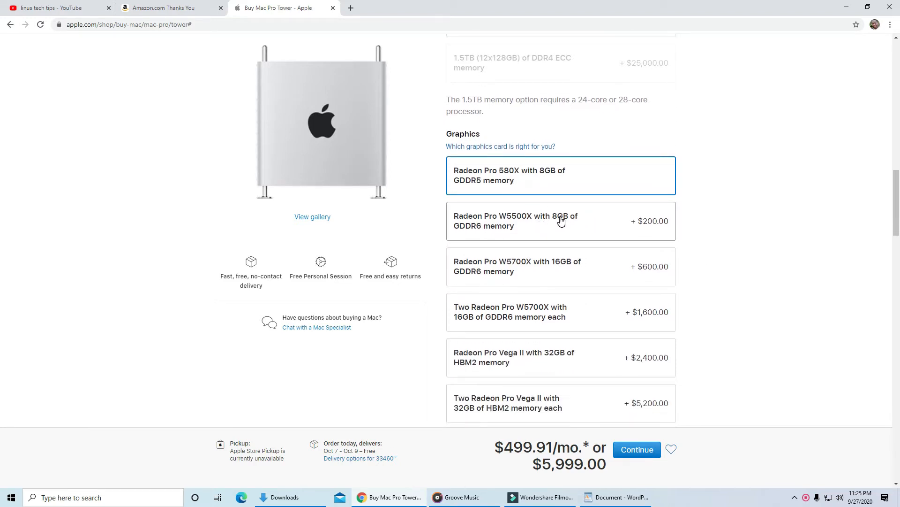
scroll("down", 3)
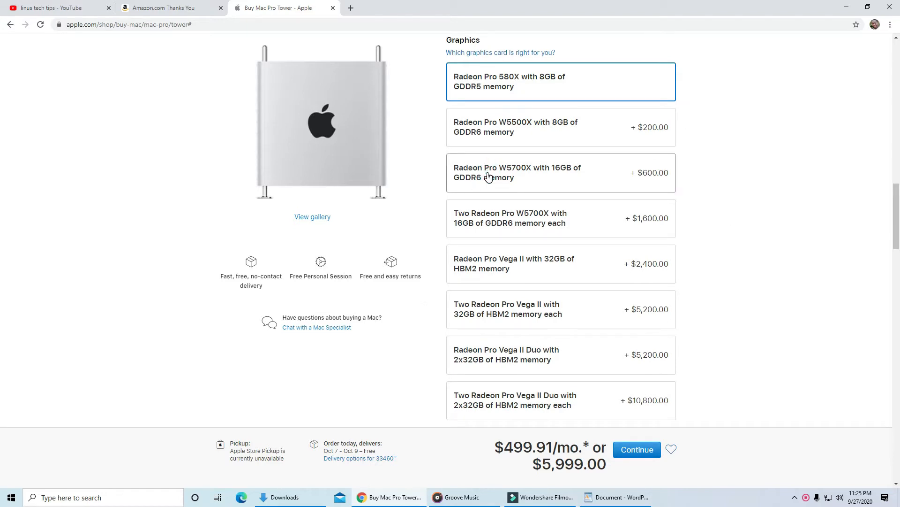
left_click(560, 172)
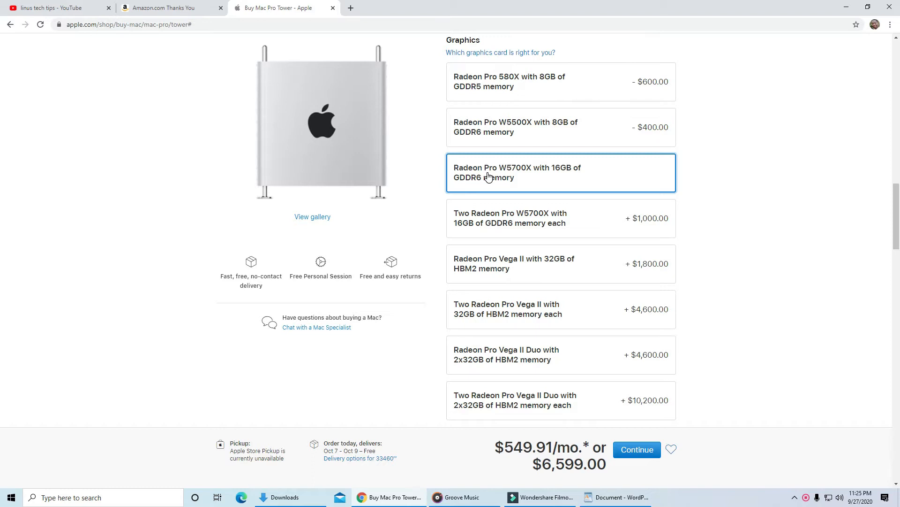
mouse_move(774, 251)
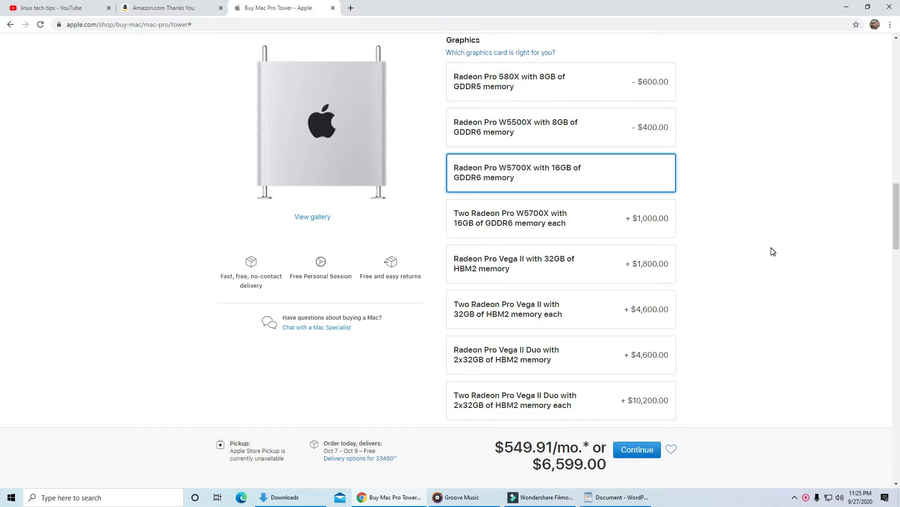
mouse_move(778, 198)
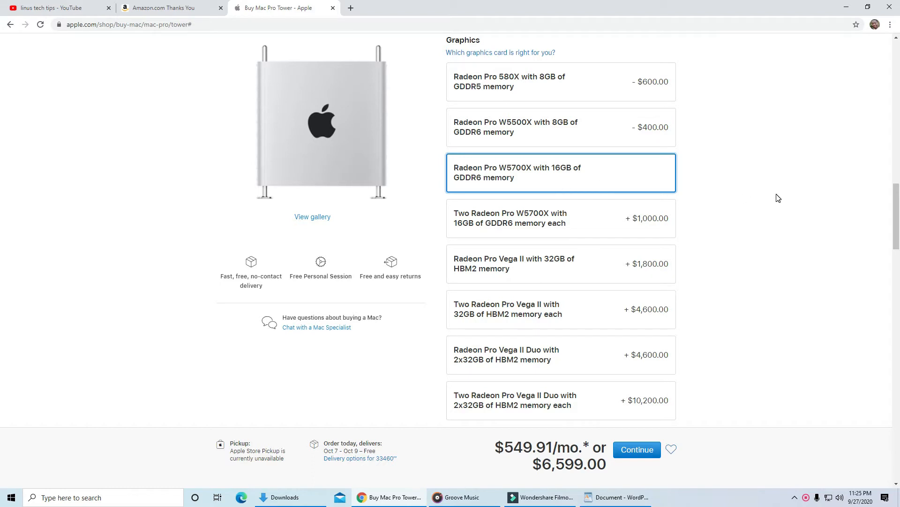
Review the Afterburner, wheels, input device and software options with 4TB storage at $7,999
scroll("down", 3)
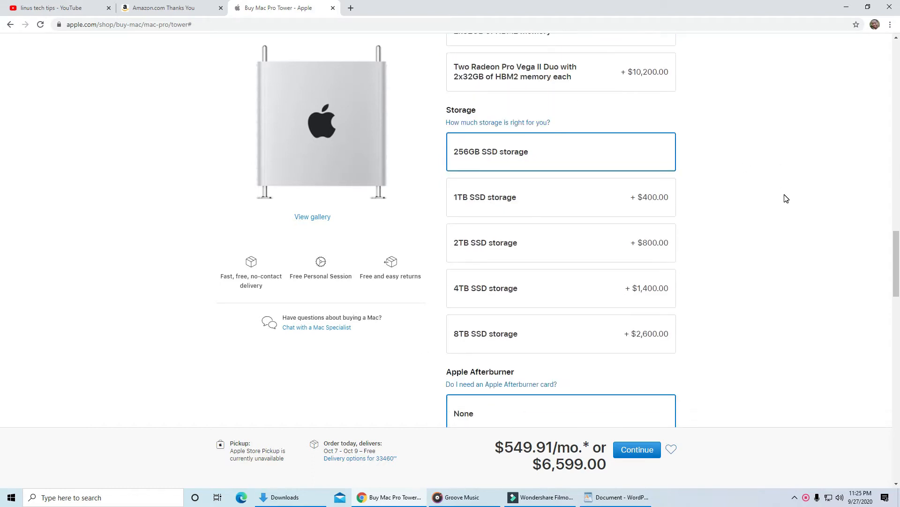
mouse_move(552, 219)
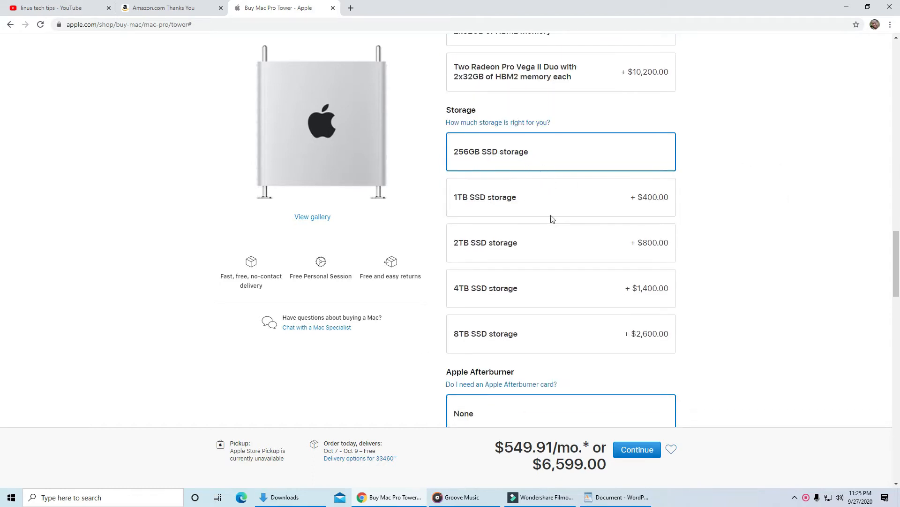
scroll("down", 3)
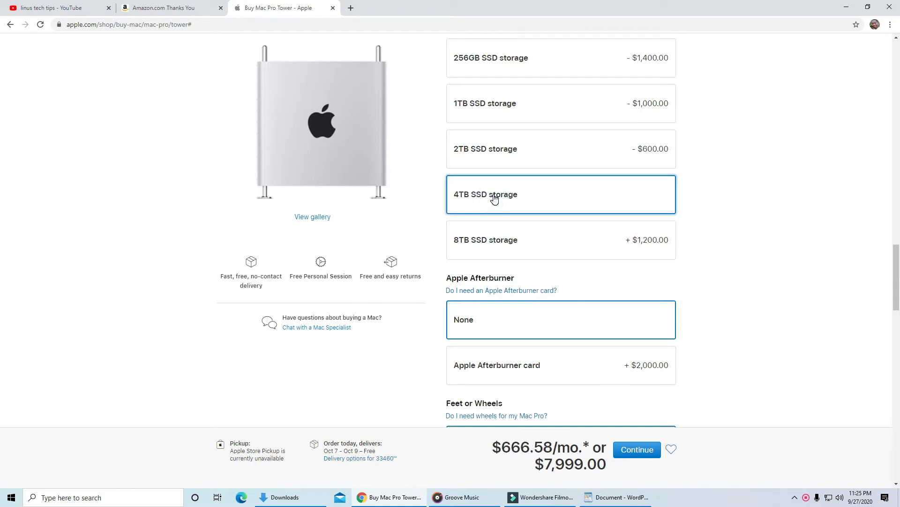
scroll("down", 3)
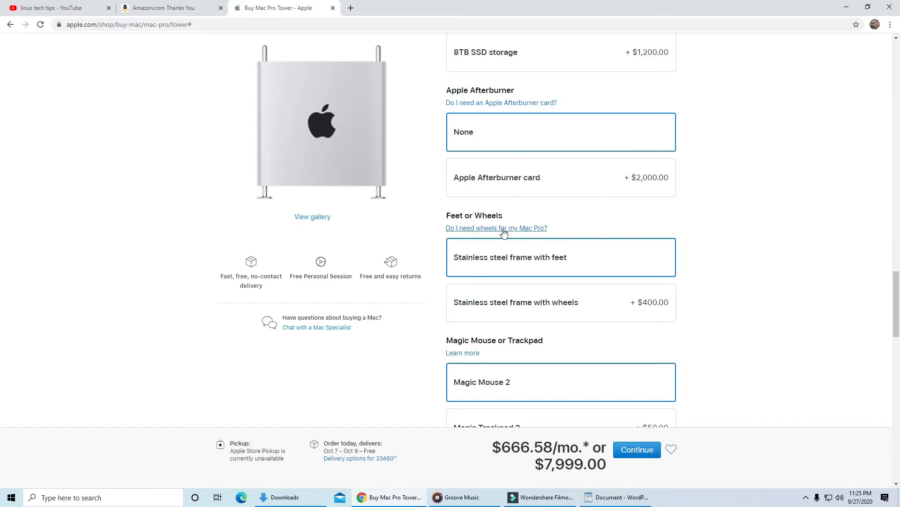
scroll("down", 3)
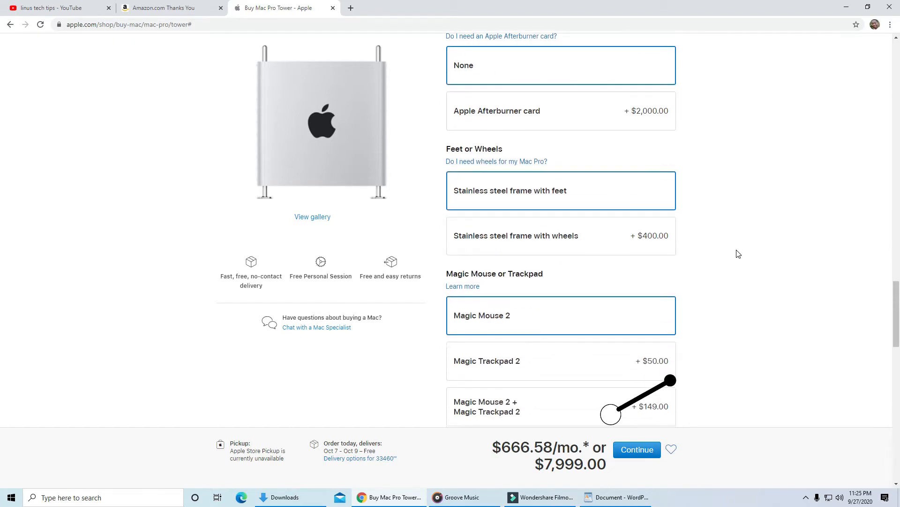
scroll("down", 3)
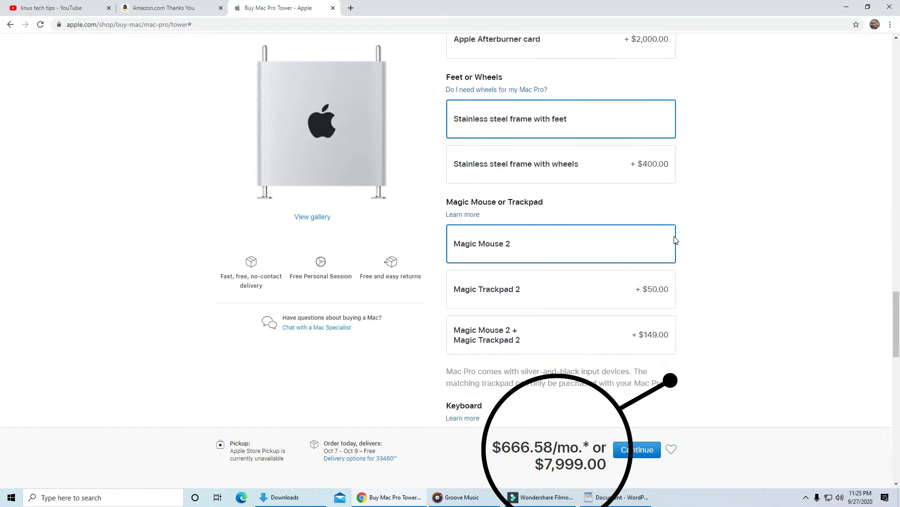
scroll("down", 3)
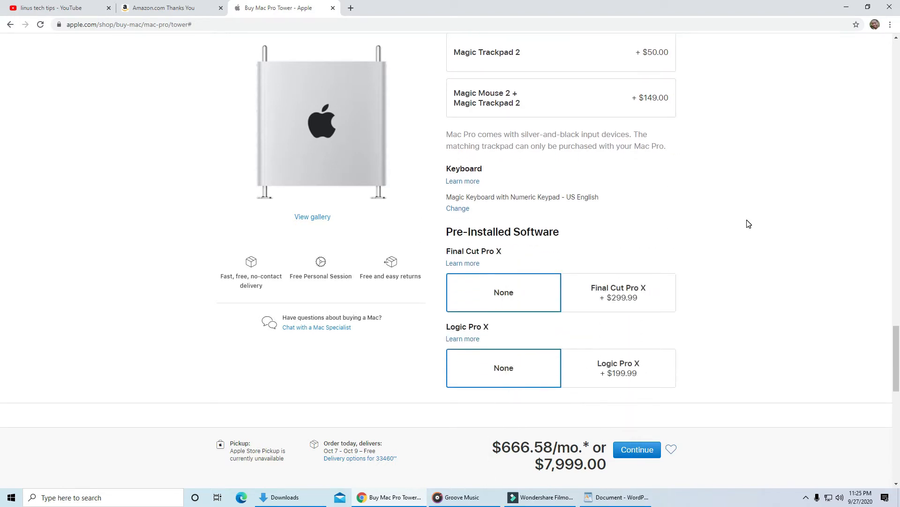
scroll("down", 3)
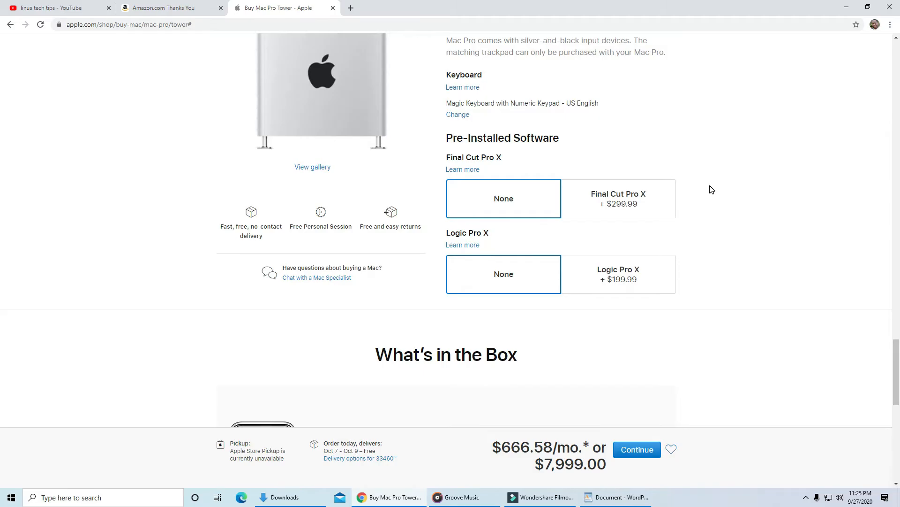
left_click(396, 61)
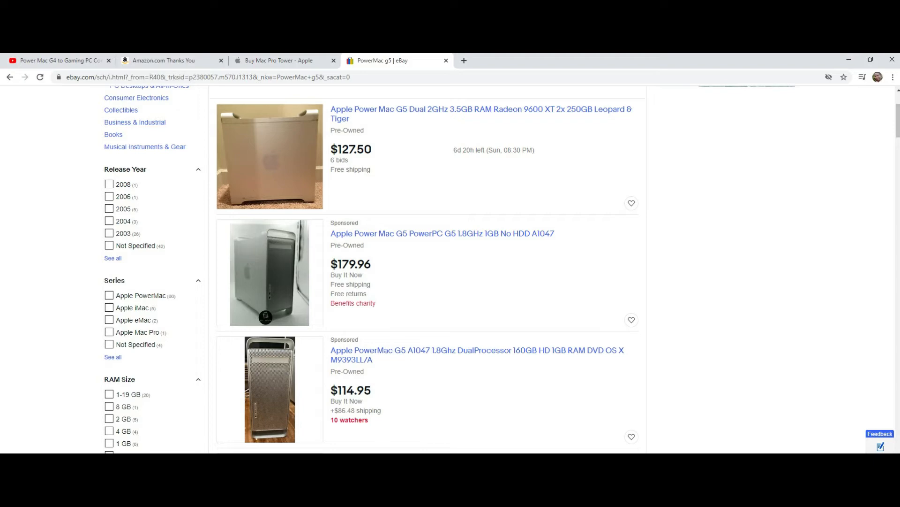
Leave the eBay PowerMac G5 listings for the G5-to-PC conversion video tab
left_click(57, 60)
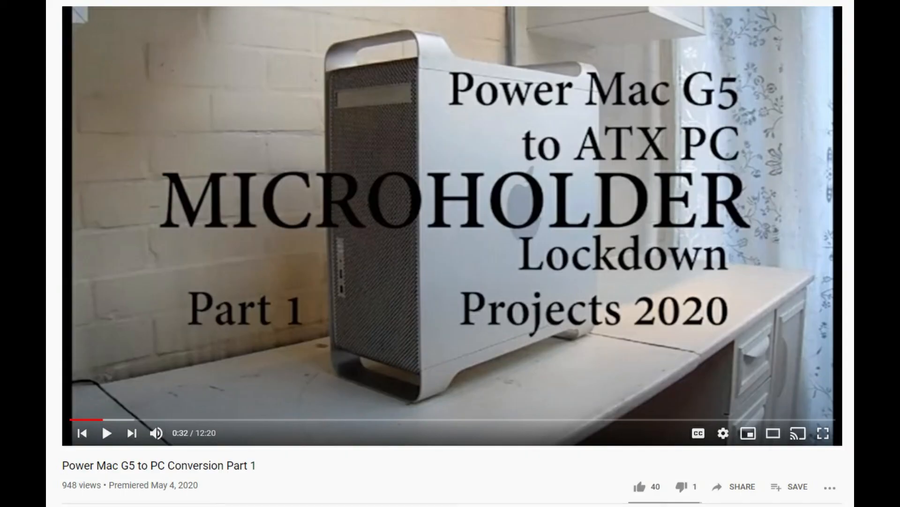